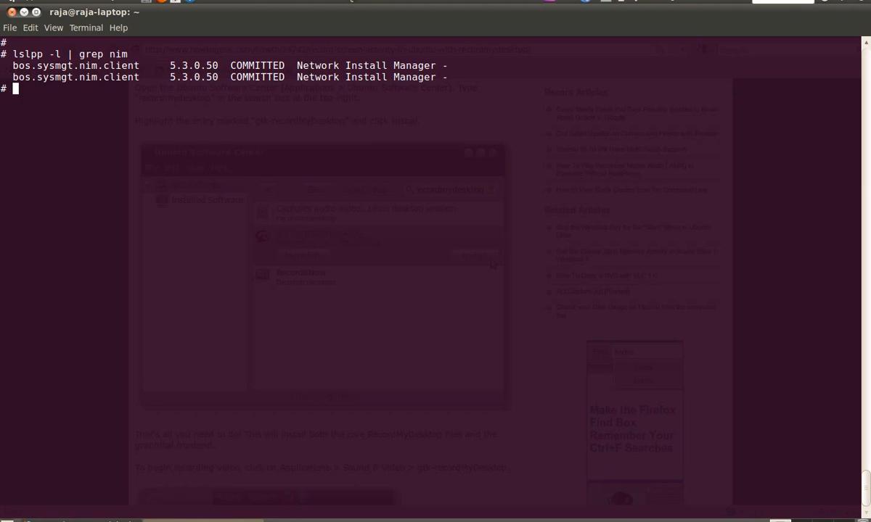
Step: Run 'installp -Ld /dev/cd0 | grep nim' to list the NIM client, master and SPOT filesets on the CD
text(install)
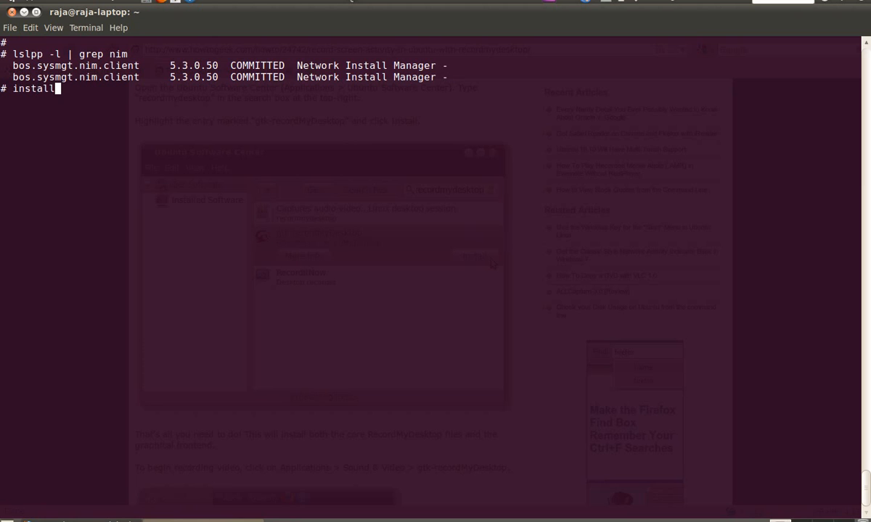
text(p -Ld)
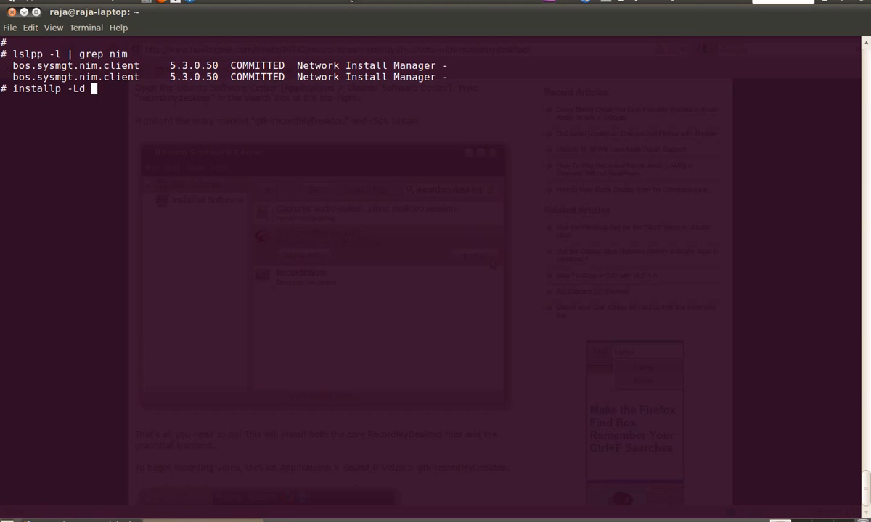
text(/dev/cd0)
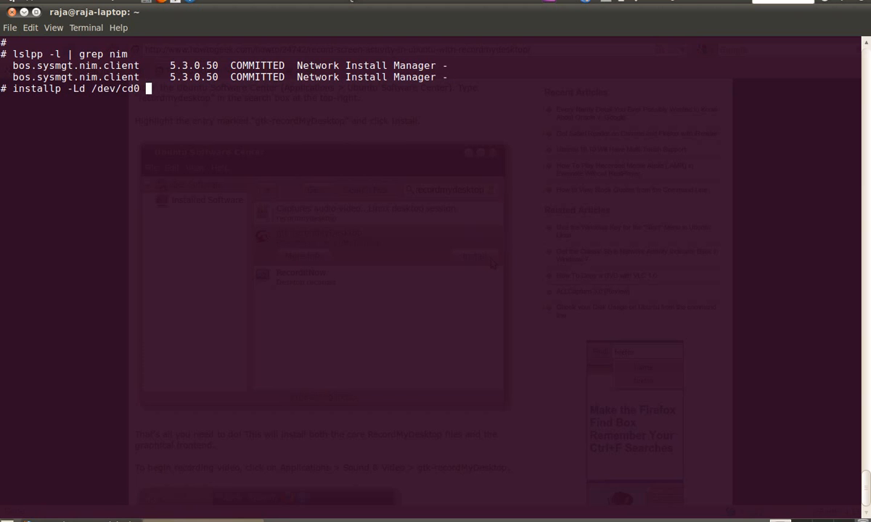
text(| grep n)
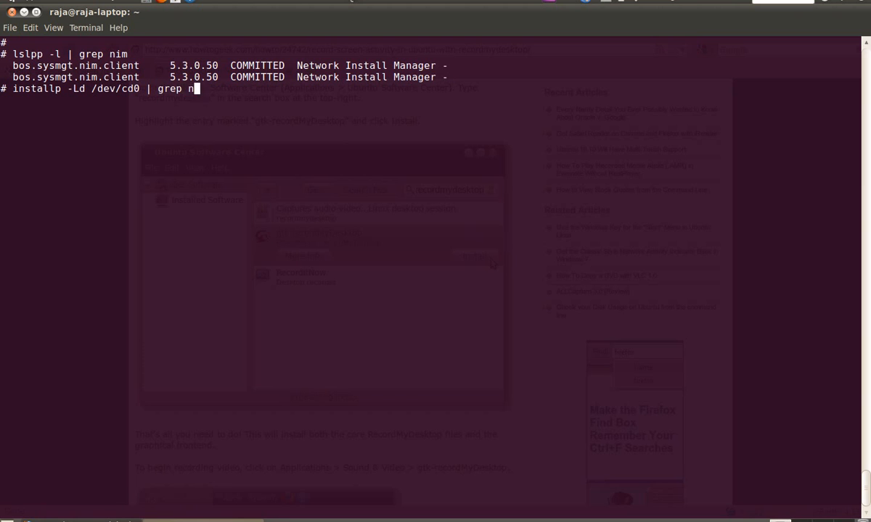
key(Return)
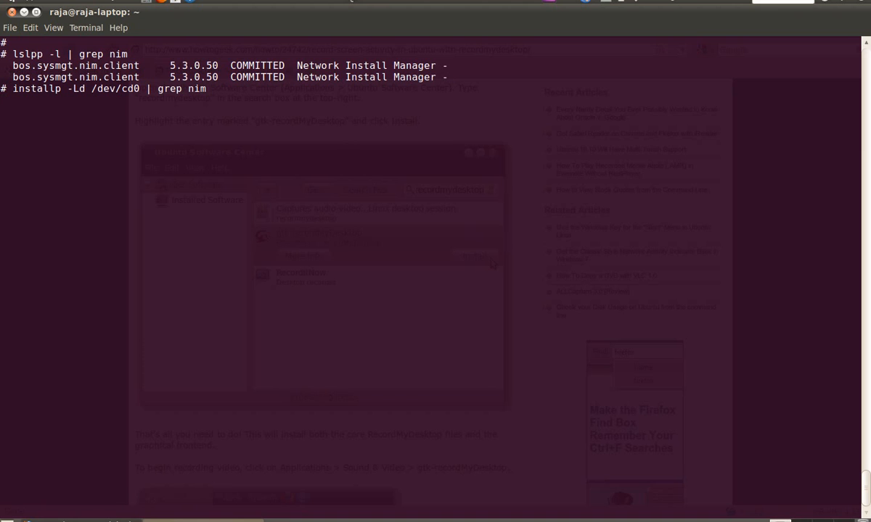
key(Return)
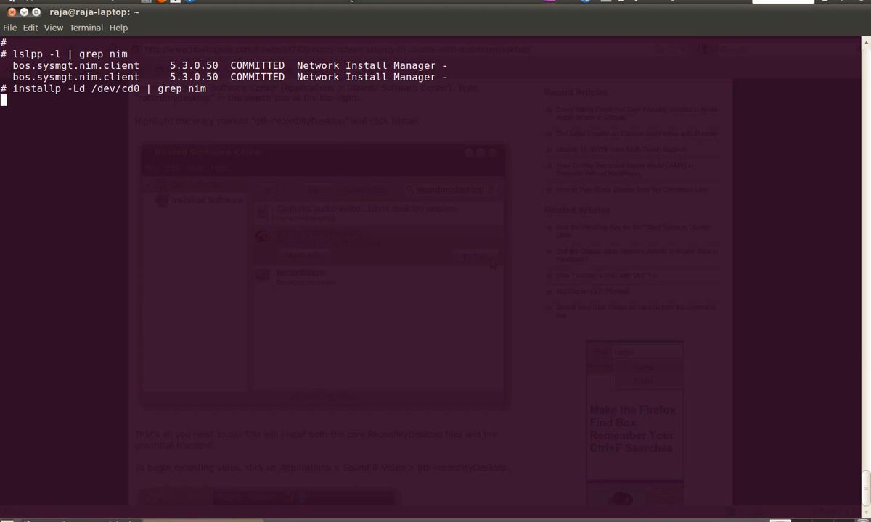
key(Return)
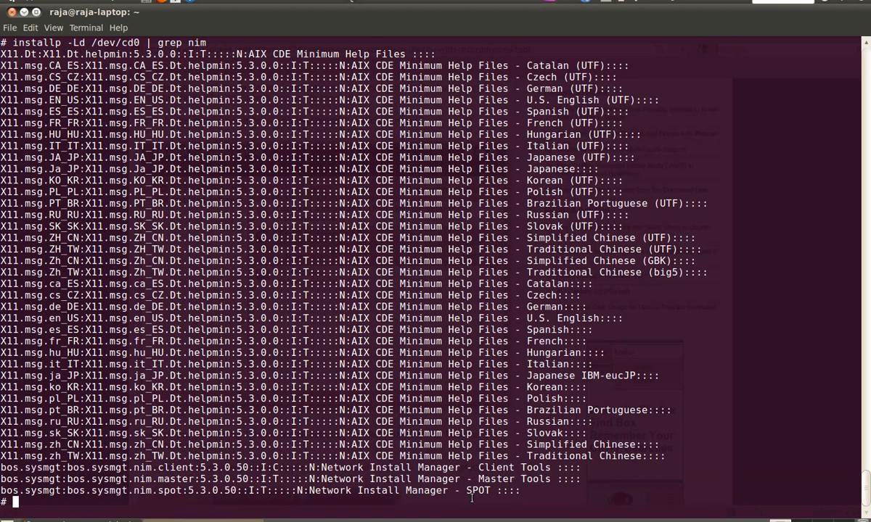
Step: Run 'installp -agXd /dev/cd0 bos.sysmgt.nim.spot' to install the SPOT fileset 5.3.0.50 with APPLY SUCCESS
scroll(up, 3)
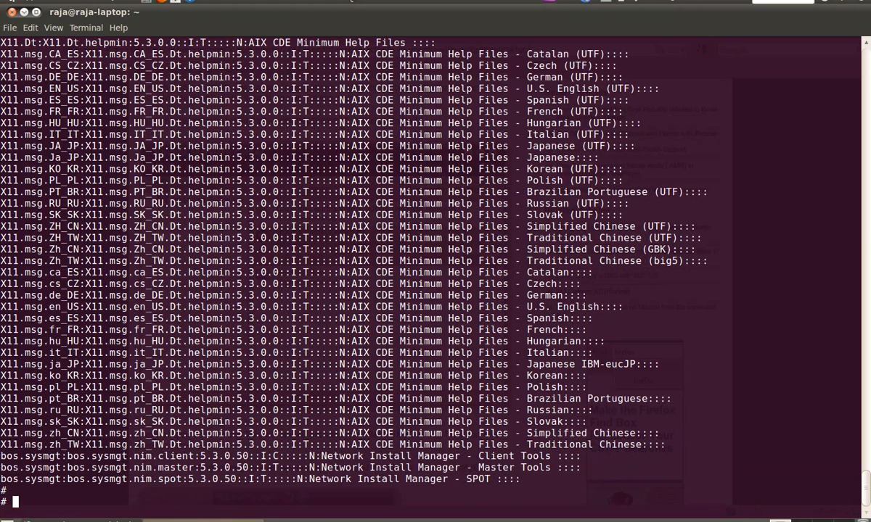
text(installp)
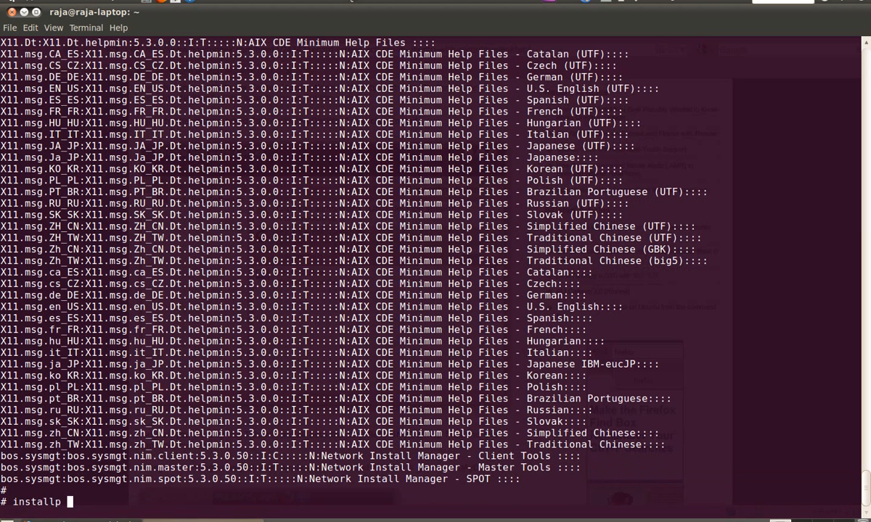
text(-agX)
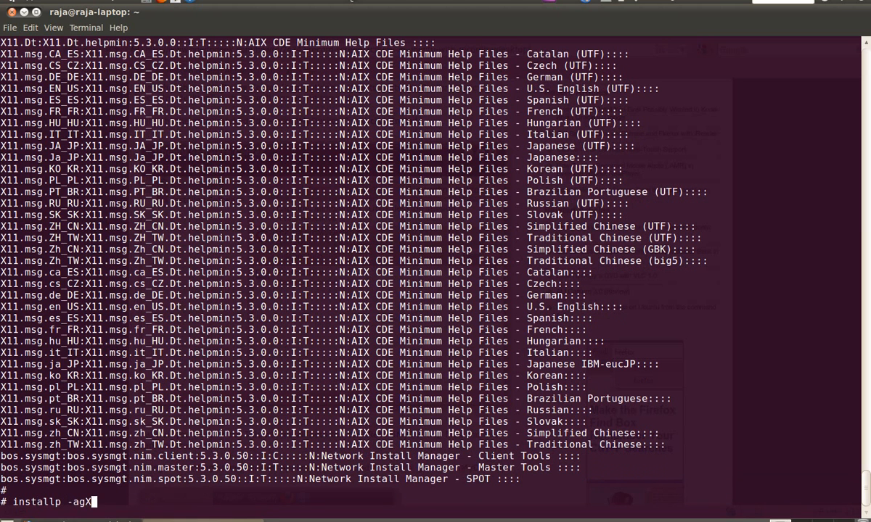
text(d)
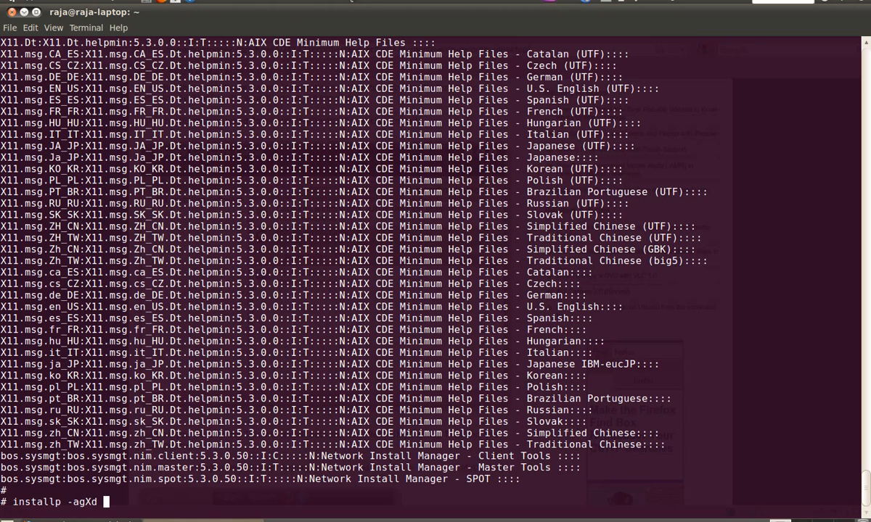
text(/dev/cd0)
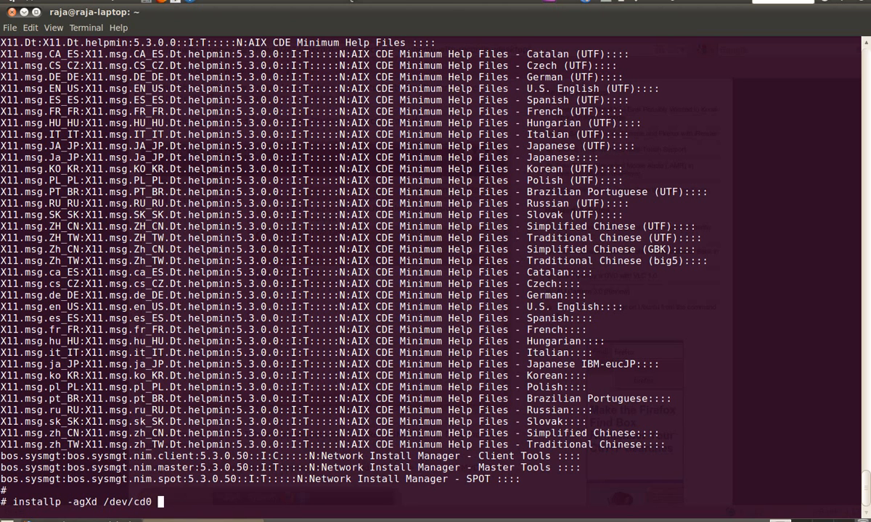
text(bos.sys)
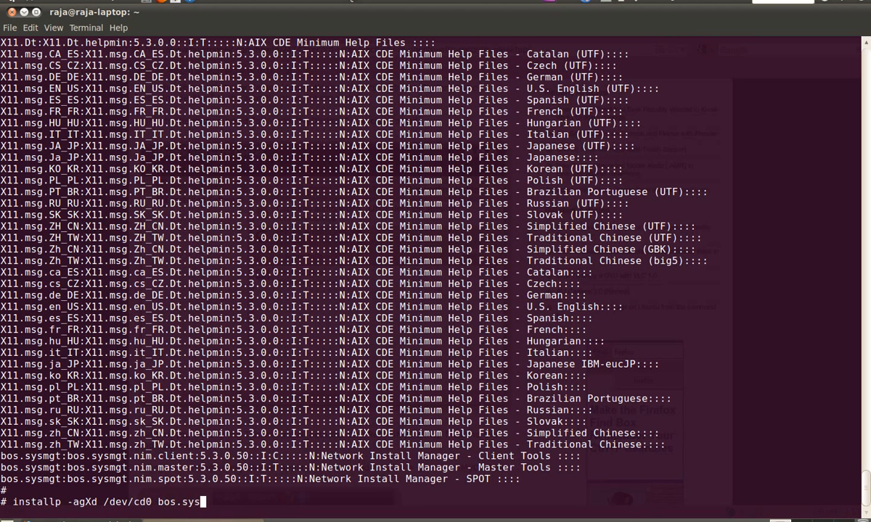
text(mgt.nim.spot)
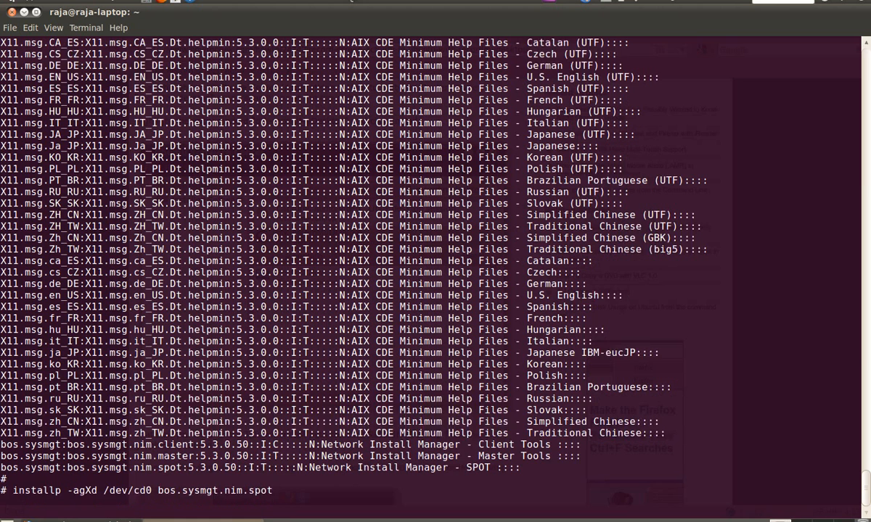
key(Return)
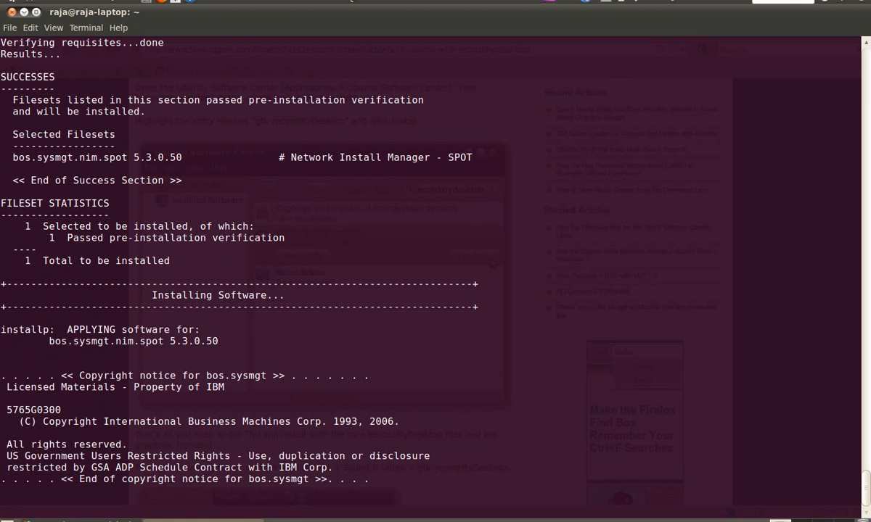
Step: Recall the installp command line for /dev/cd0 to prepare installing the next NIM fileset
scroll(down, 3)
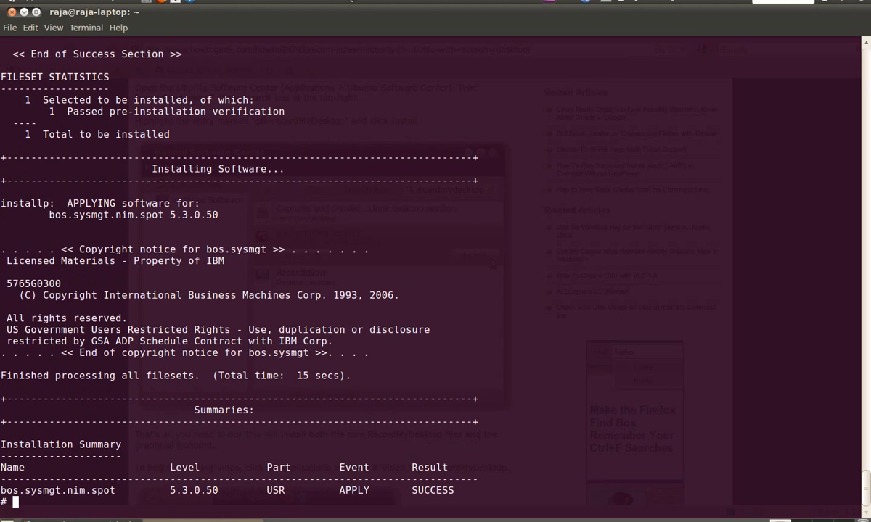
text(installp -agXd /dev/cd0 bos.sysmgt.nim.s)
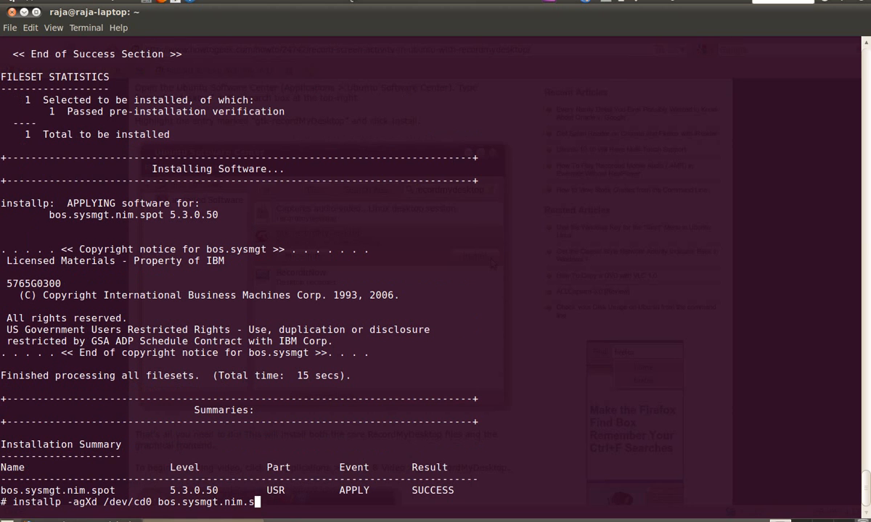
Step: Install bos.sysmgt.nim.master 5.3.0.50 from the CD with APPLY SUCCESS, then begin an 'lslpp -l | grep' query
text(m)
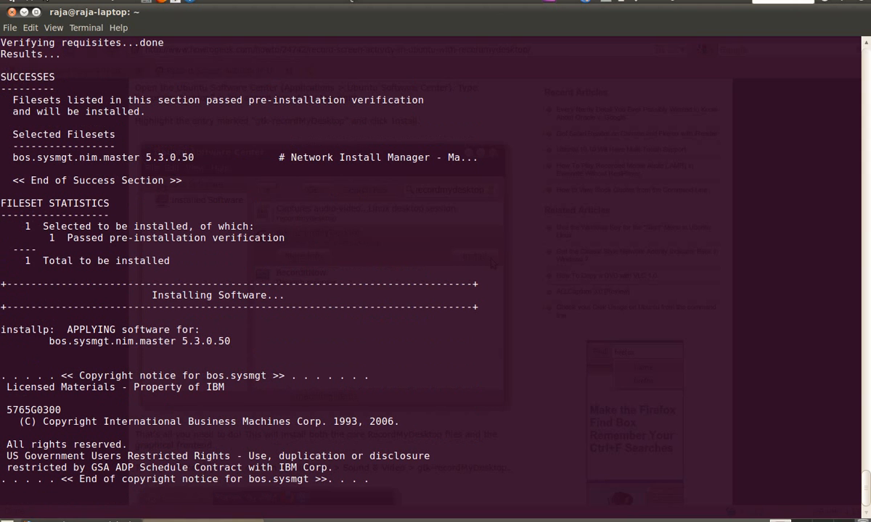
click(109, 7)
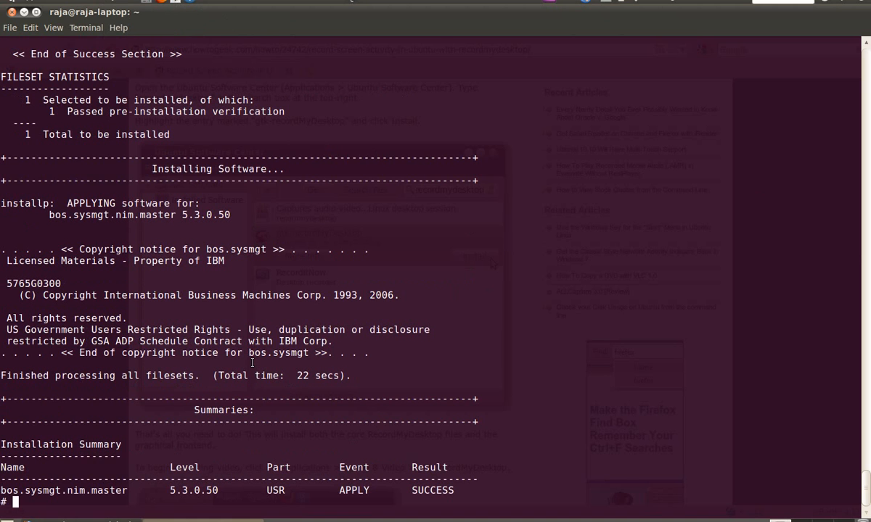
mouse_move(624, 129)
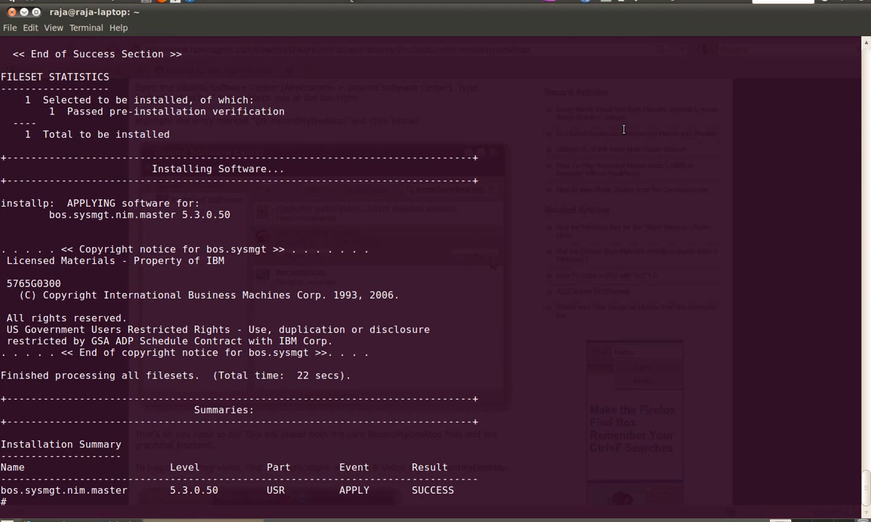
text(lsl)
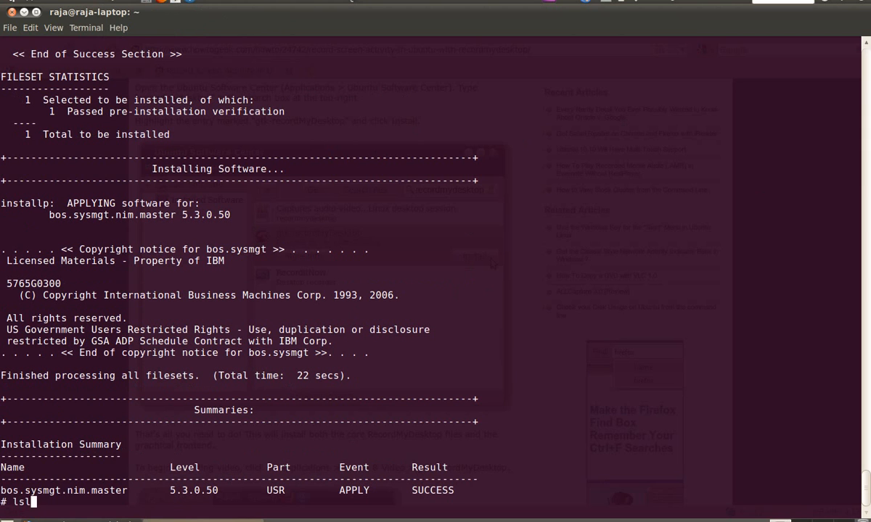
text(lpp -l | grep)
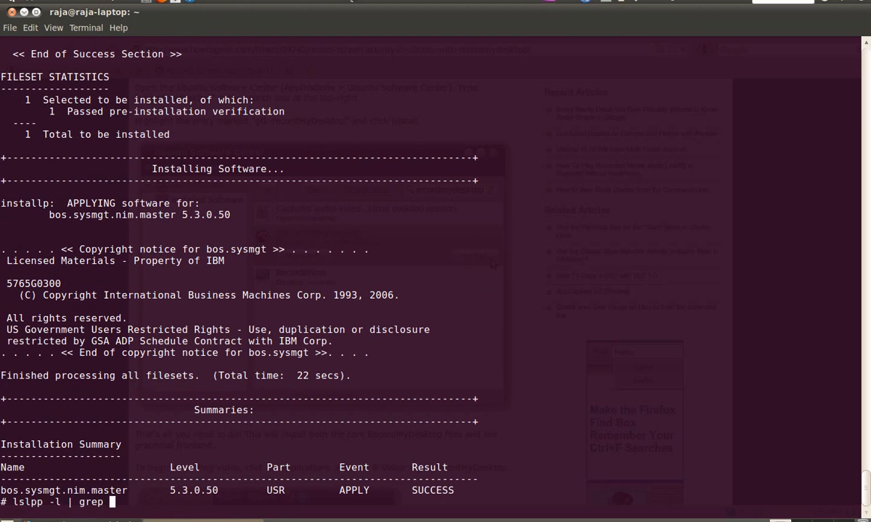